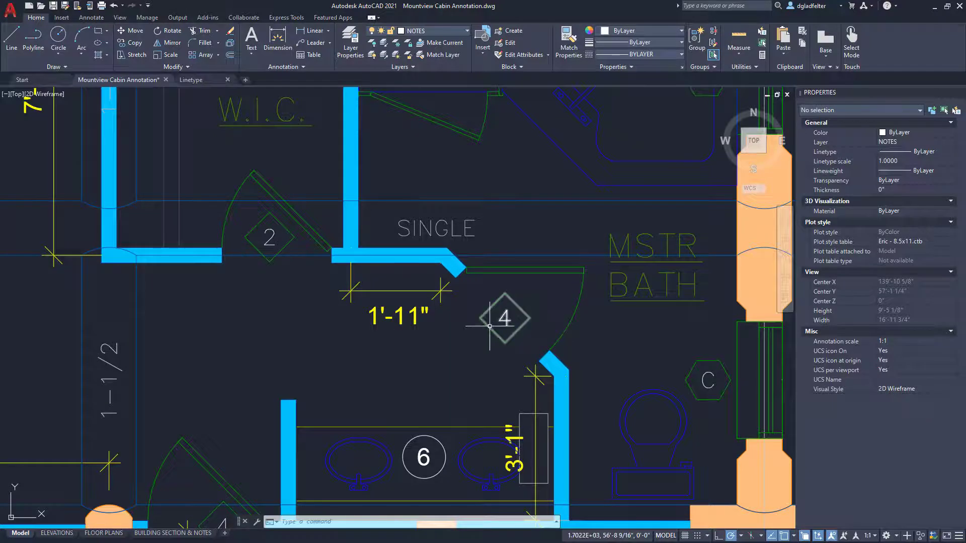
{"action": "mouse_move", "coordinate": [489, 327]}
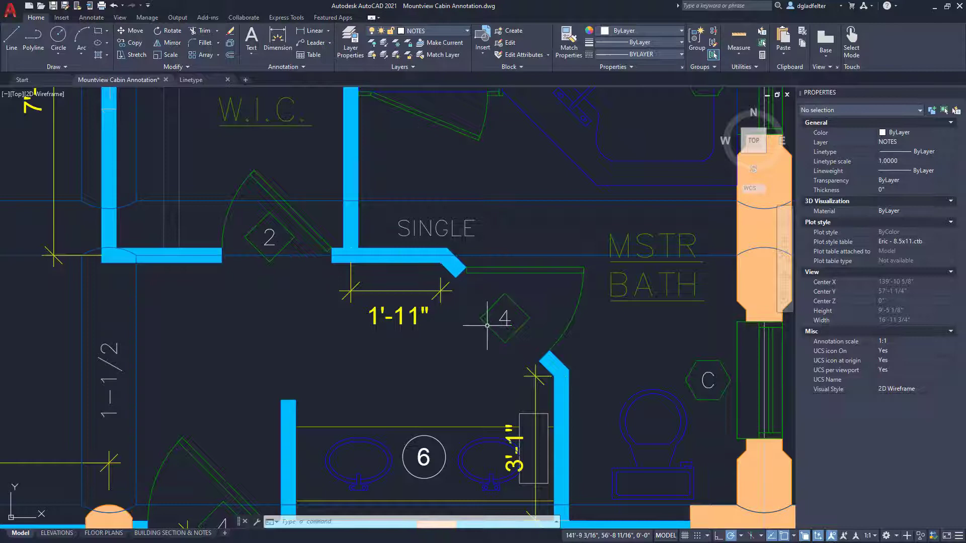
- Start the Burst command from the Express Tools utilities on the cabin floor plan
{"action": "left_click", "coordinate": [504, 318]}
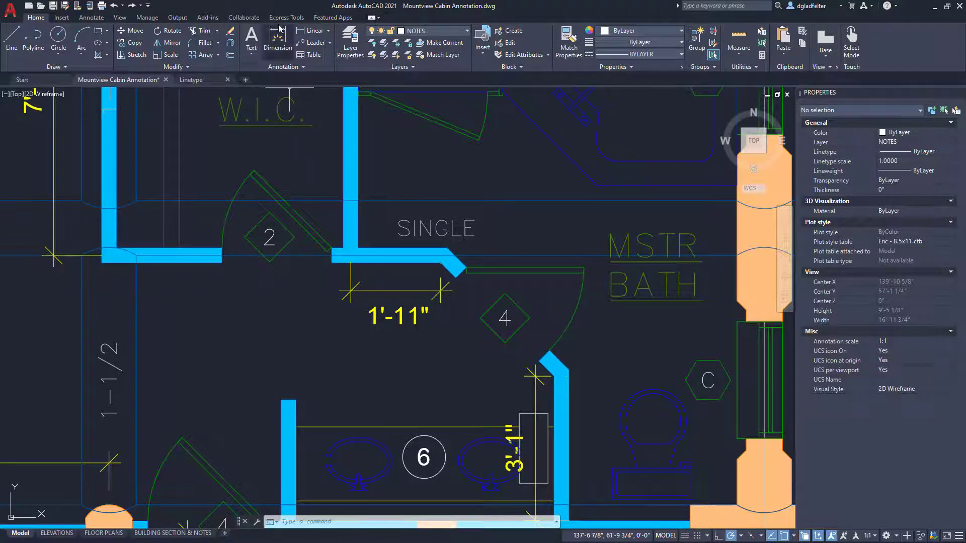
{"action": "left_click", "coordinate": [285, 17]}
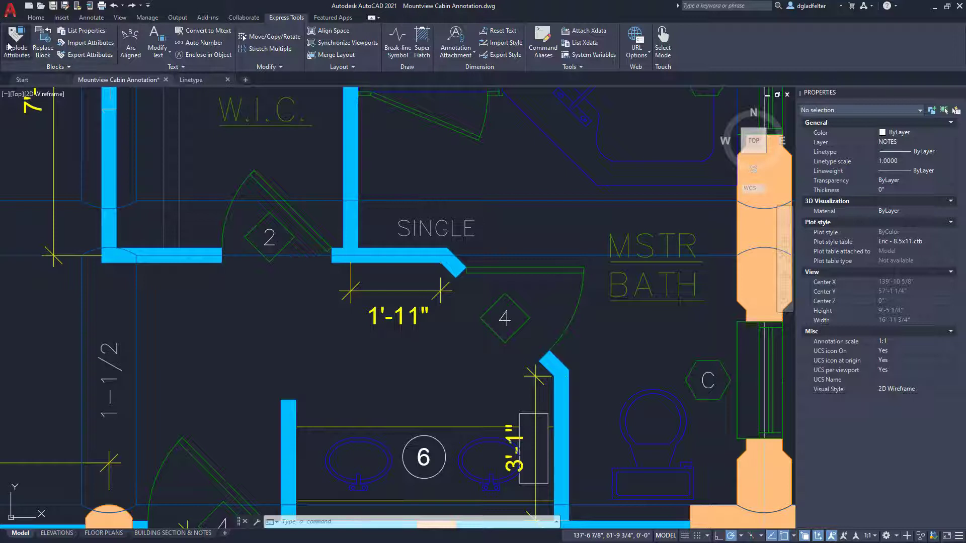
{"action": "mouse_move", "coordinate": [16, 42]}
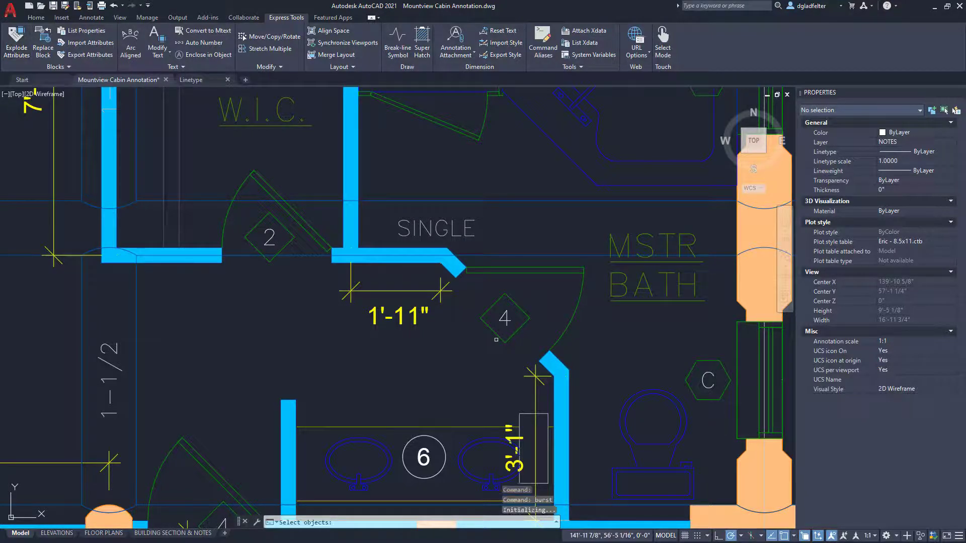
- Burst the door tag 4 block into loose lines and plain text
{"action": "left_click", "coordinate": [504, 318]}
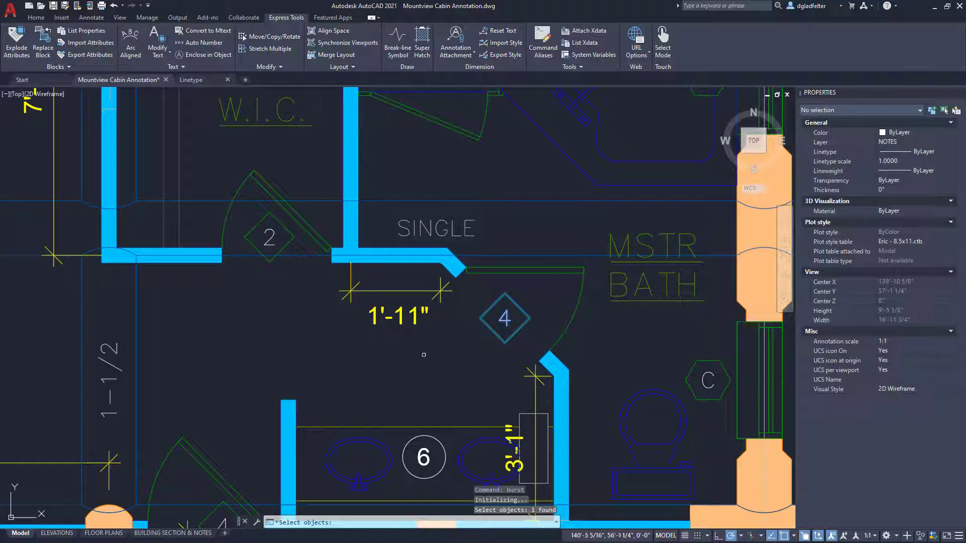
{"action": "left_click", "coordinate": [504, 318]}
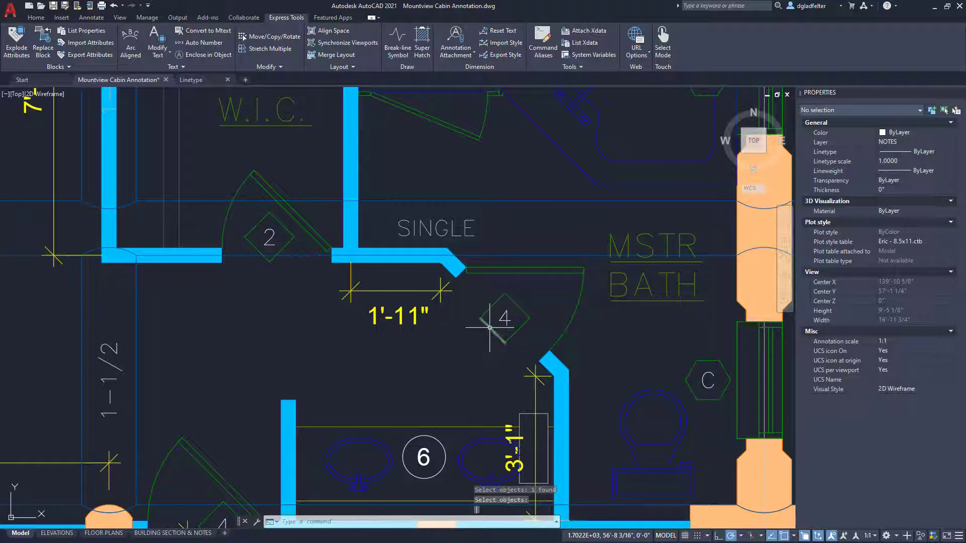
{"action": "left_click", "coordinate": [487, 326]}
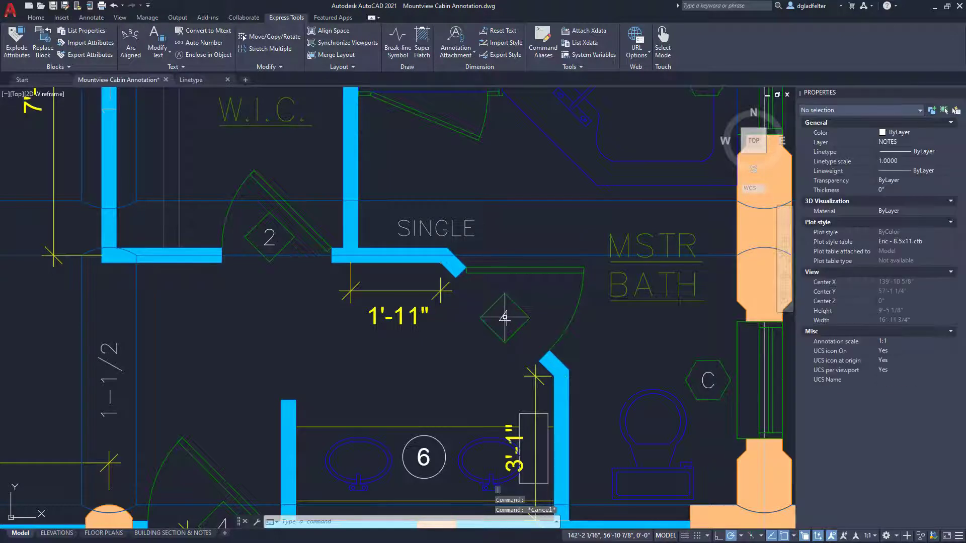
- Confirm in Properties that the number 4 is now a Text object, then deselect it
{"action": "left_click", "coordinate": [502, 315]}
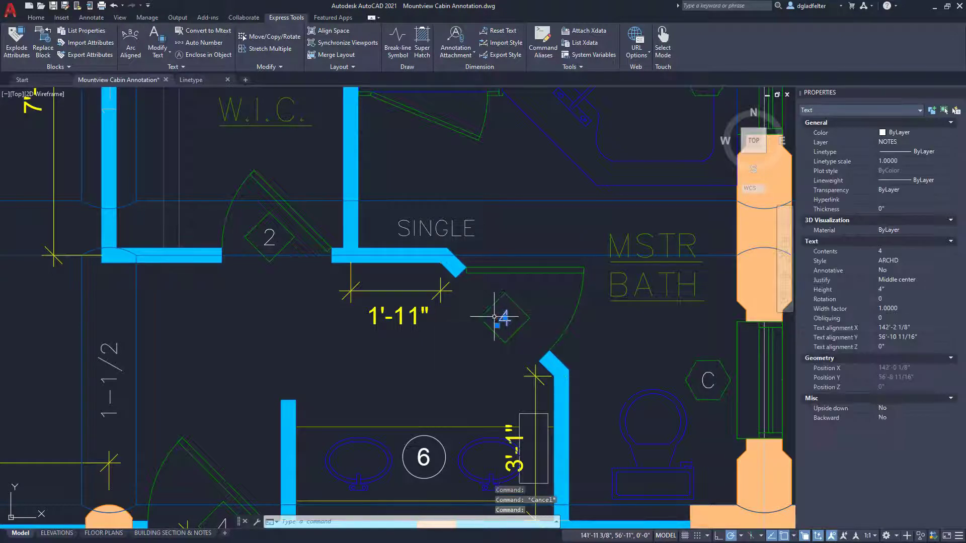
{"action": "left_click", "coordinate": [437, 321]}
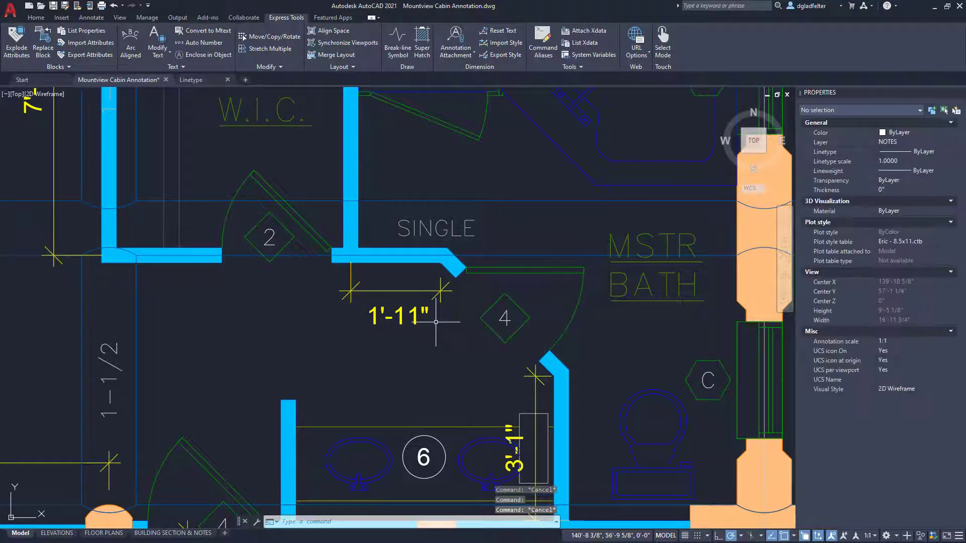